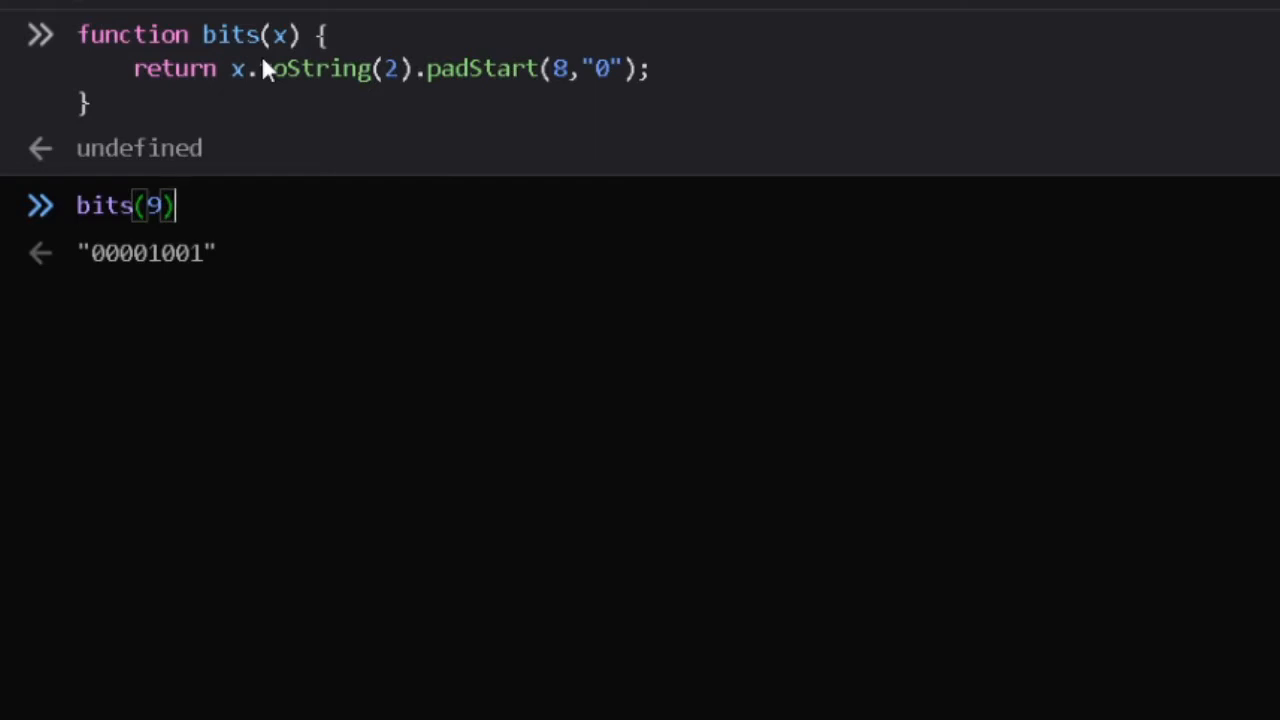
# - Evaluate bits(9) and bits(19), giving 00001001 and 00010011
pyautogui.press('Return')
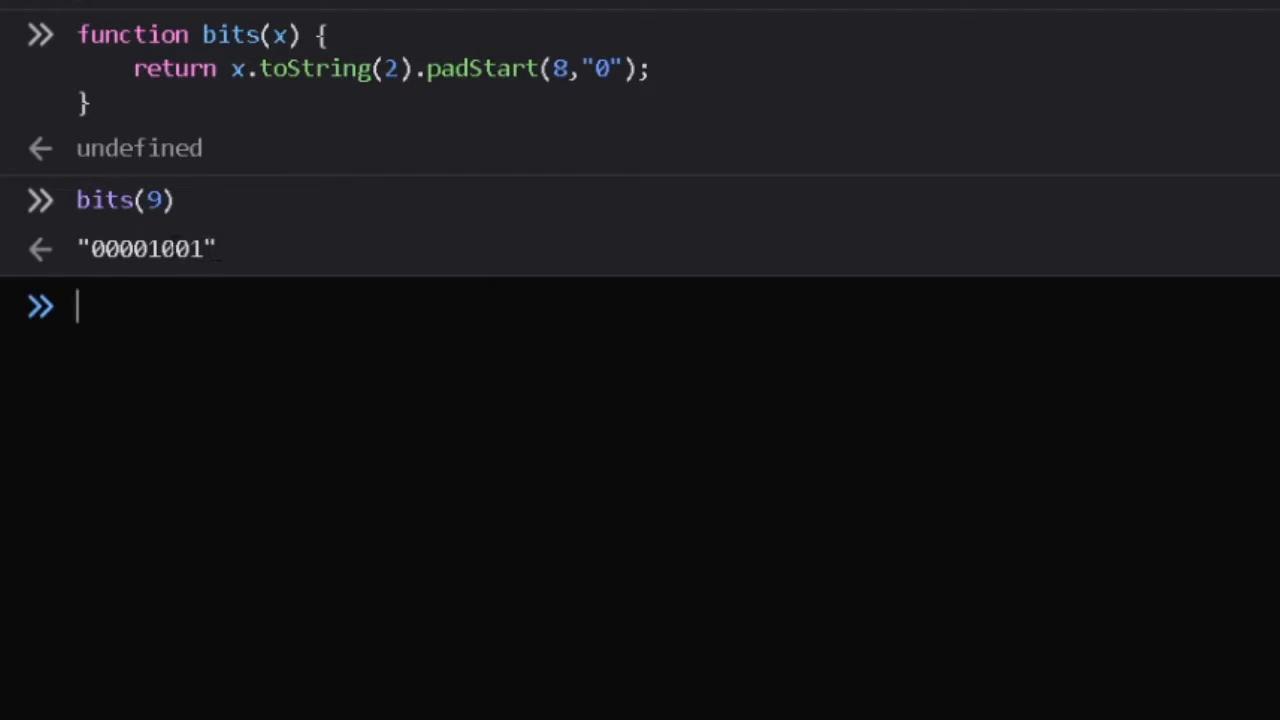
pyautogui.moveTo(345, 262)
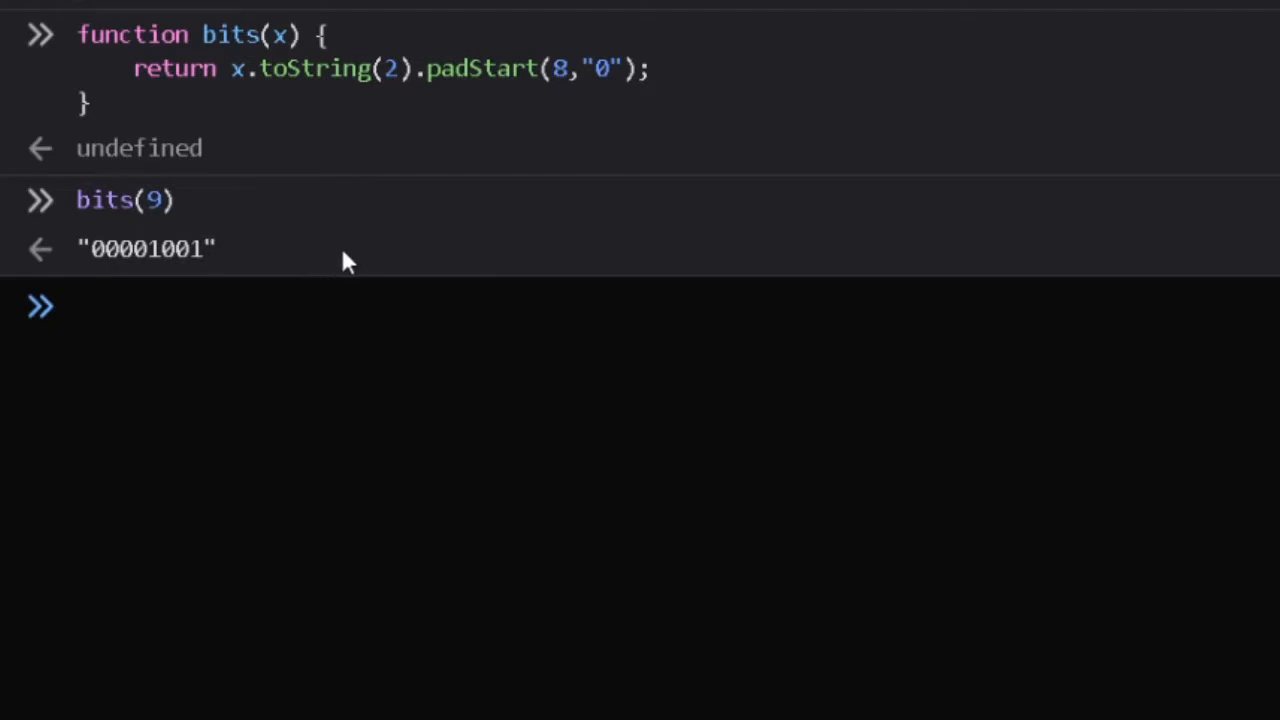
pyautogui.write('bits(19)')
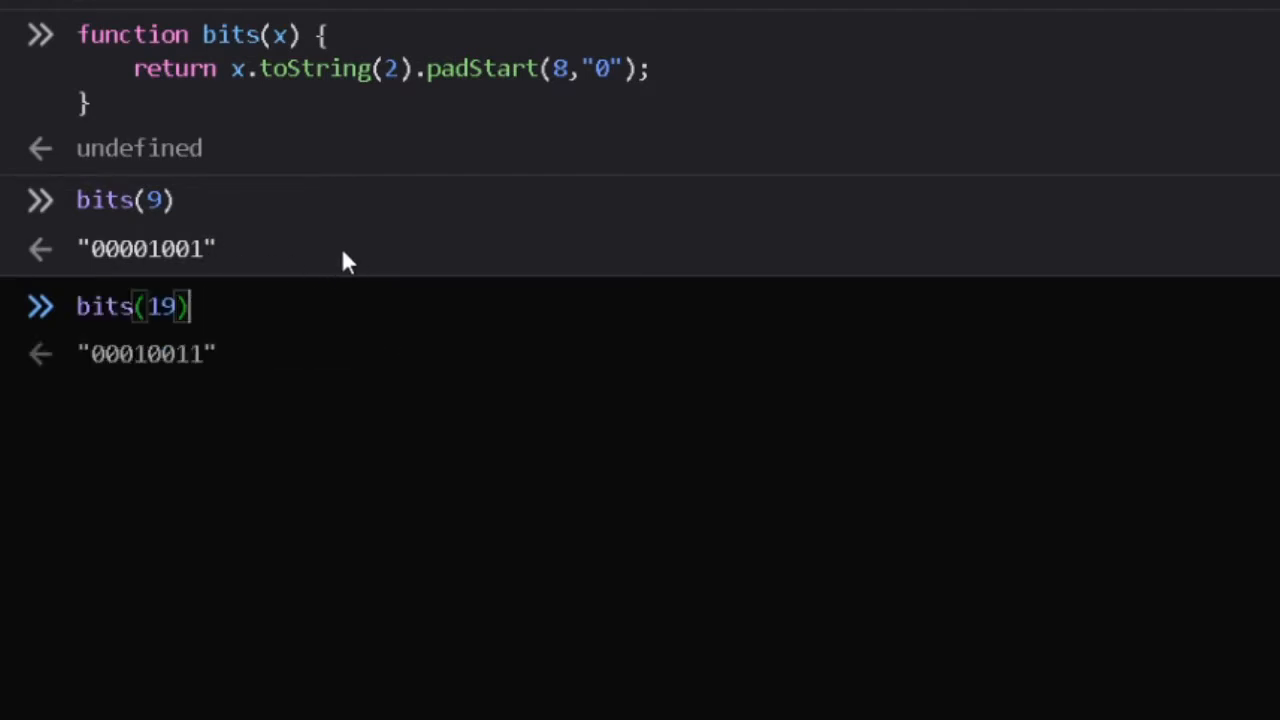
pyautogui.press('Return')
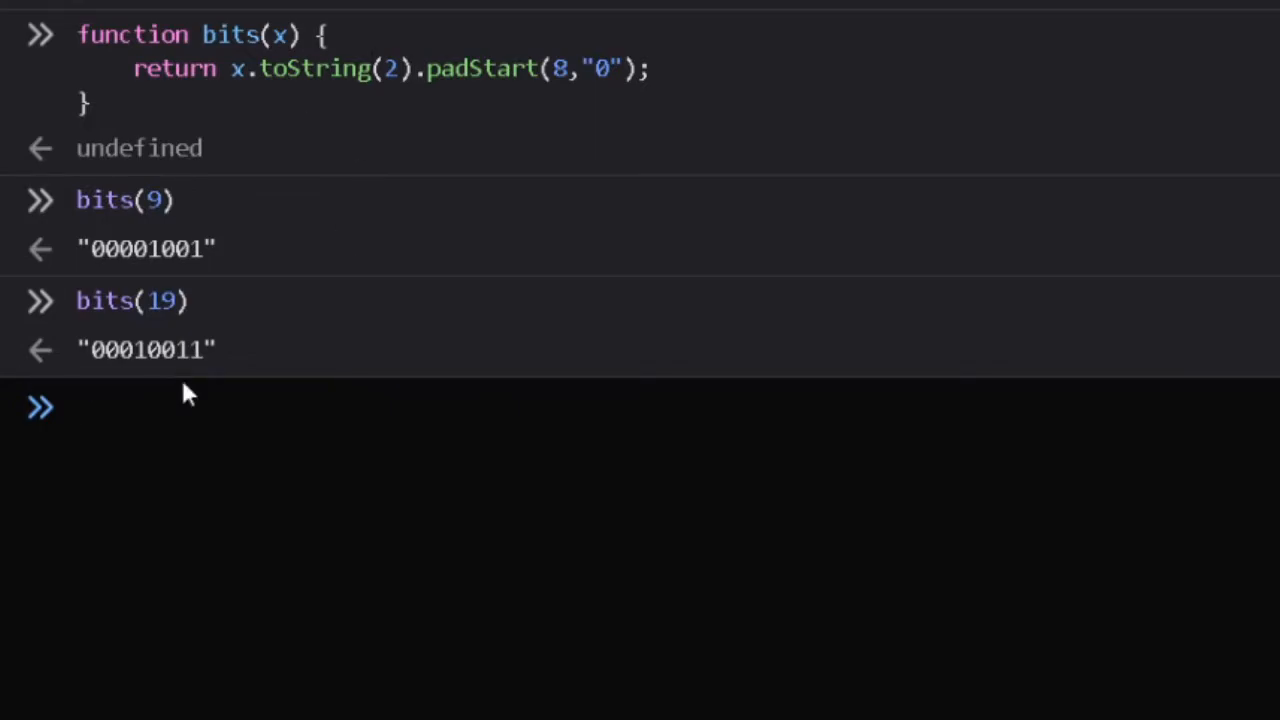
pyautogui.moveTo(298, 355)
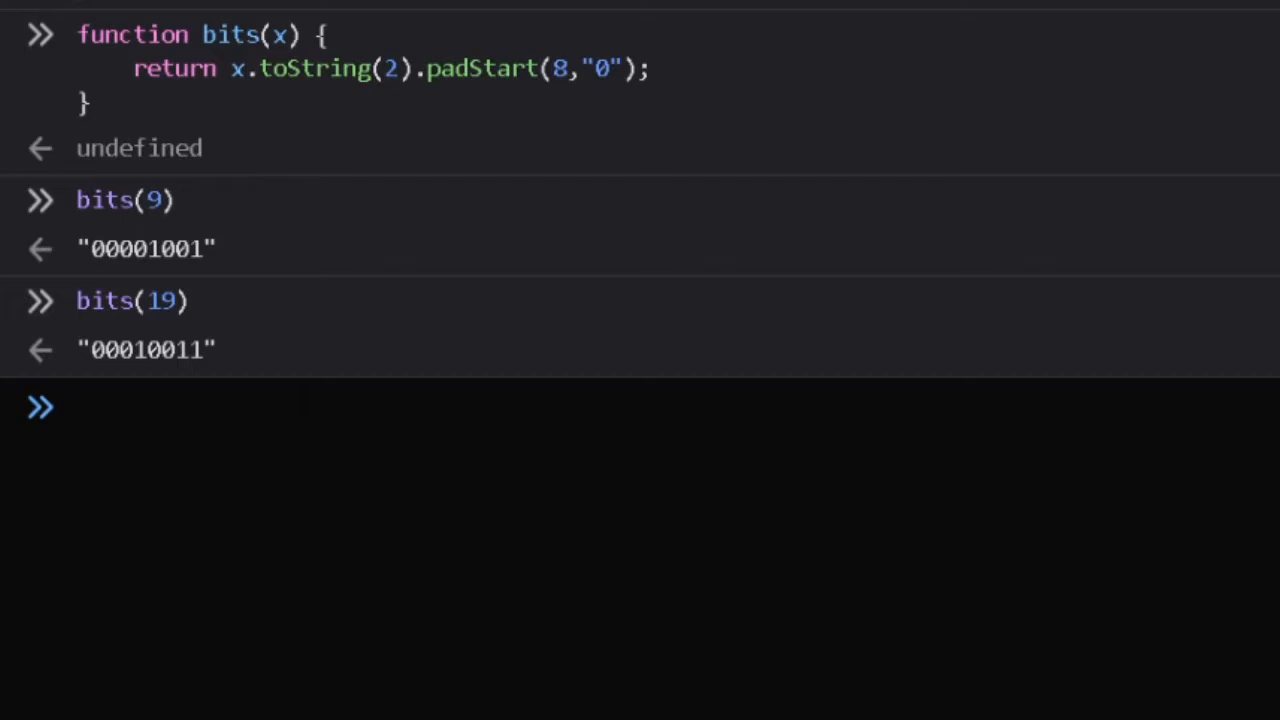
# - Enter the operator reminder '|, &, ^' at the console prompt
pyautogui.write('|, &, ^')
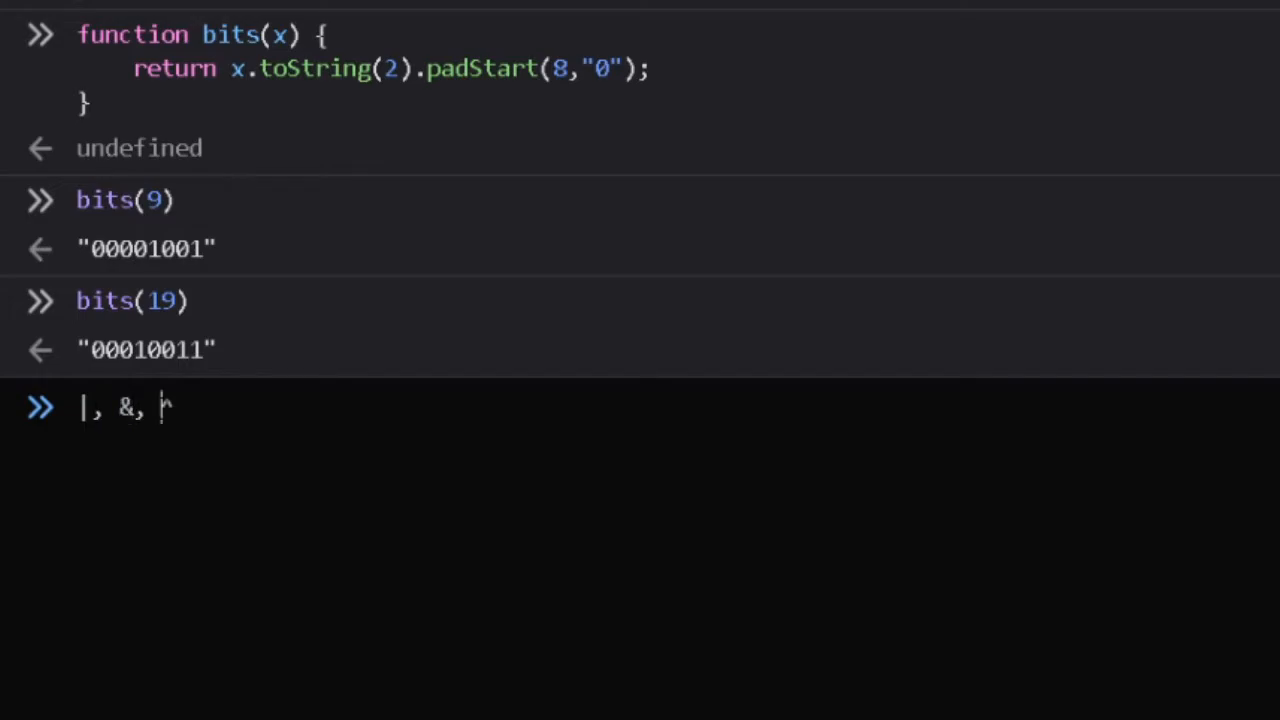
pyautogui.write('^')
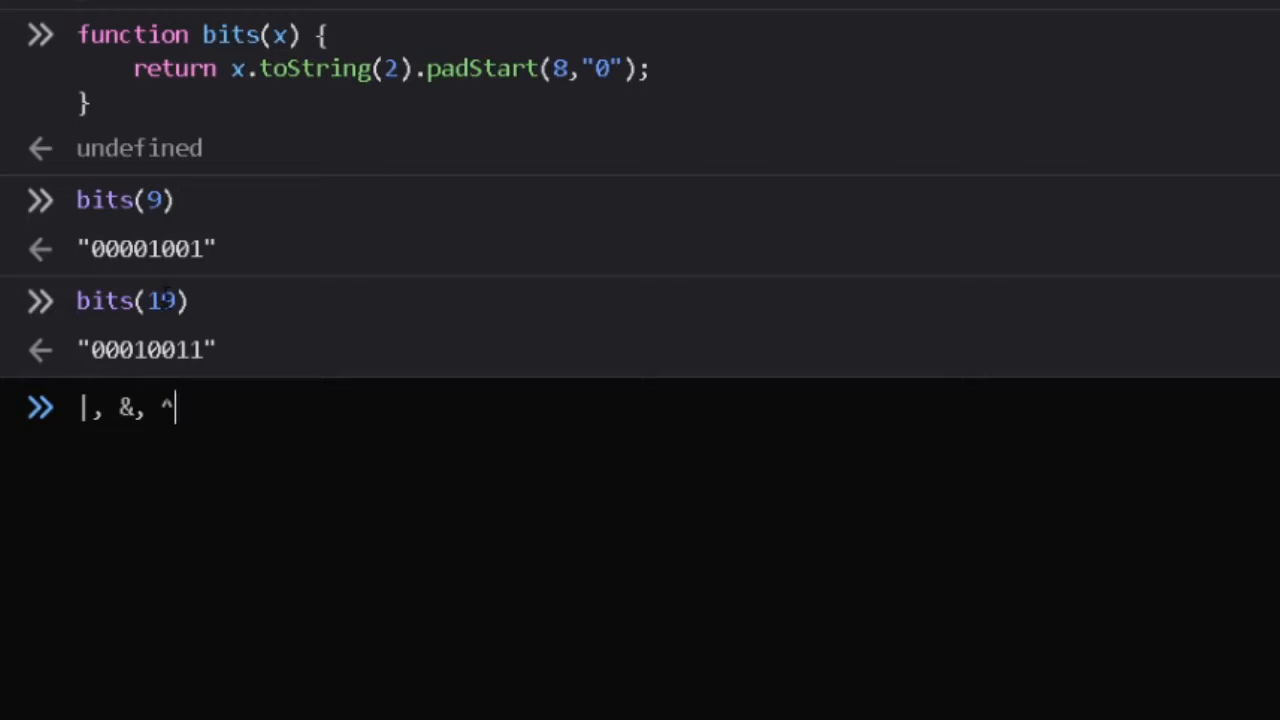
pyautogui.write('bits(9|19)')
pyautogui.press('Enter')
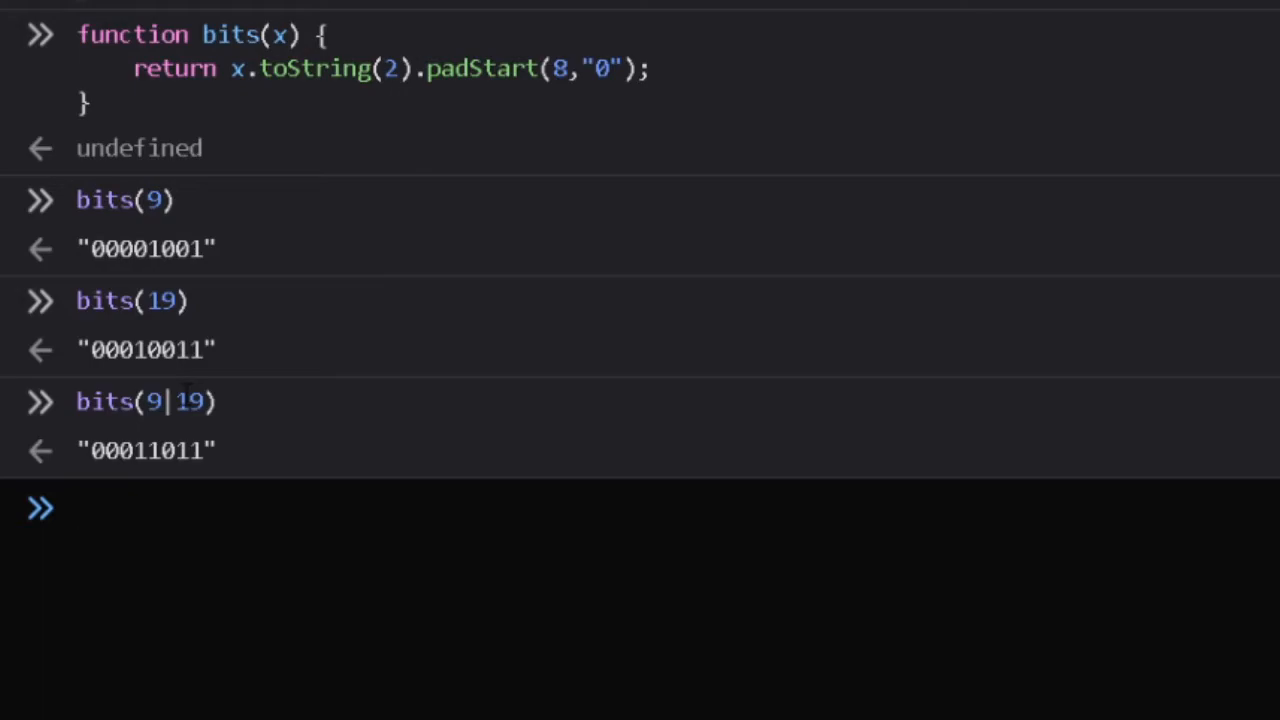
pyautogui.moveTo(238, 289)
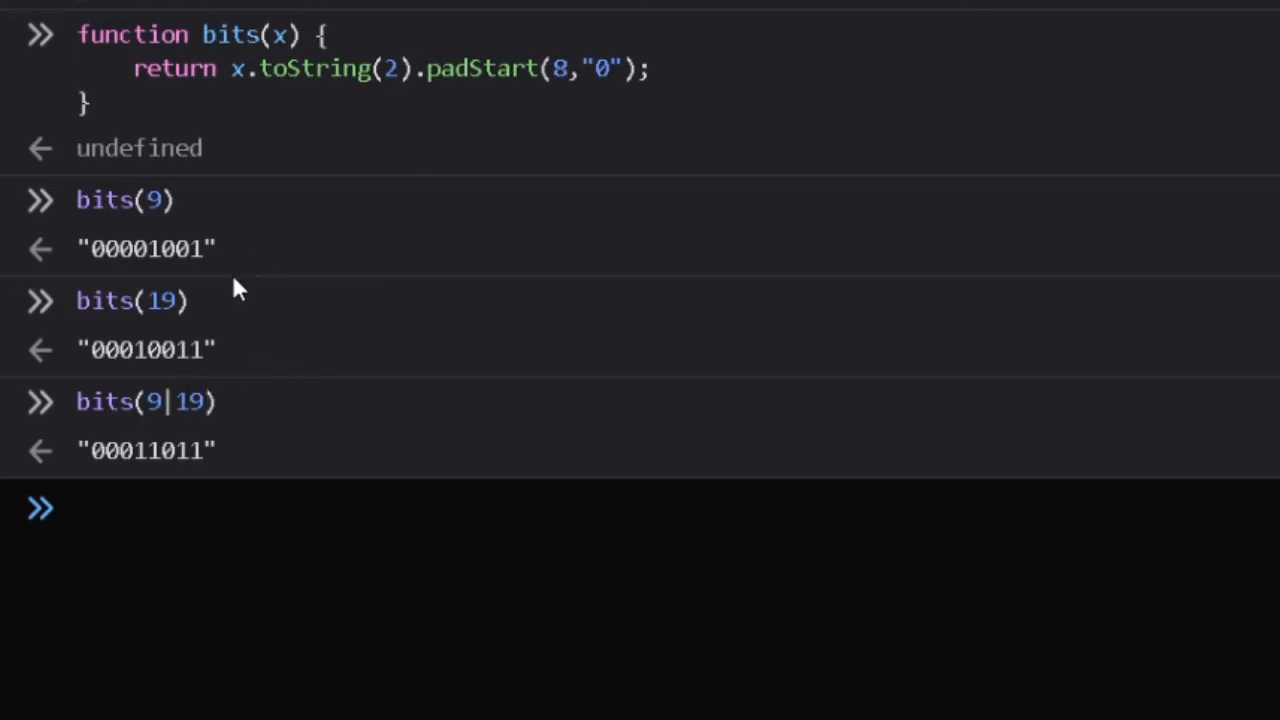
# - Evaluate bits(9&19), returning 00000001
pyautogui.write('bits(9&19)')
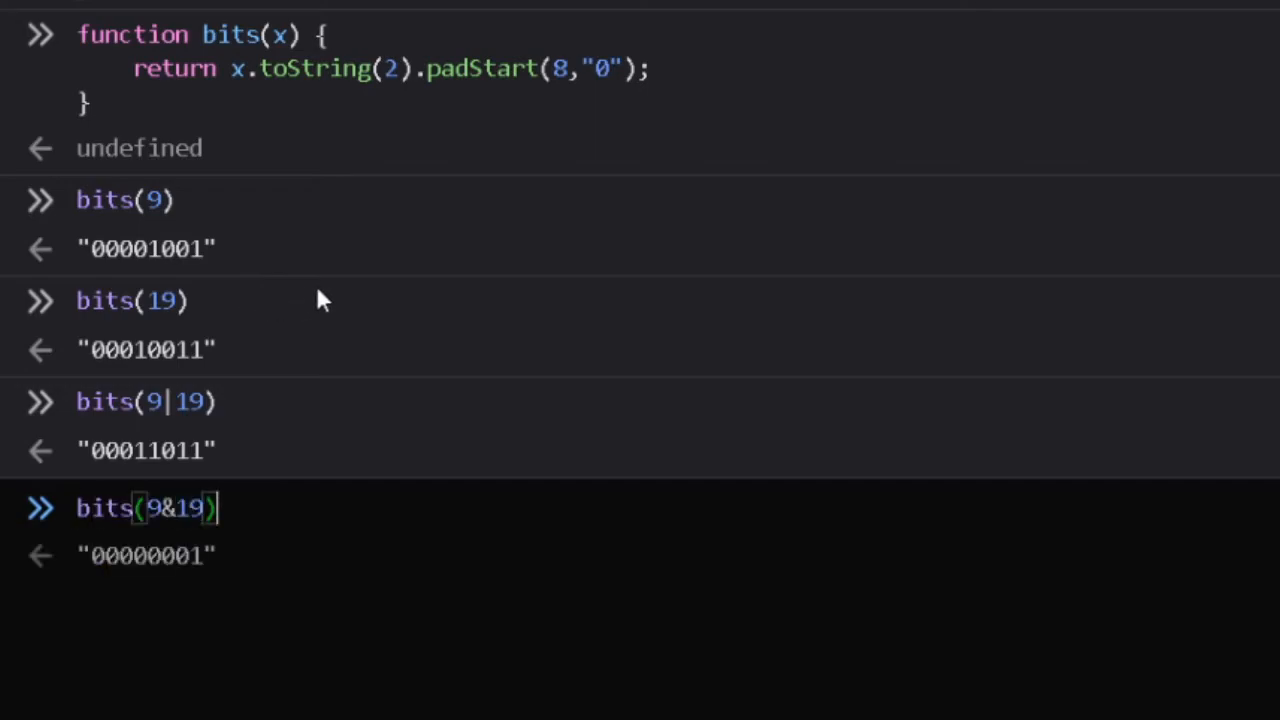
pyautogui.press('Return')
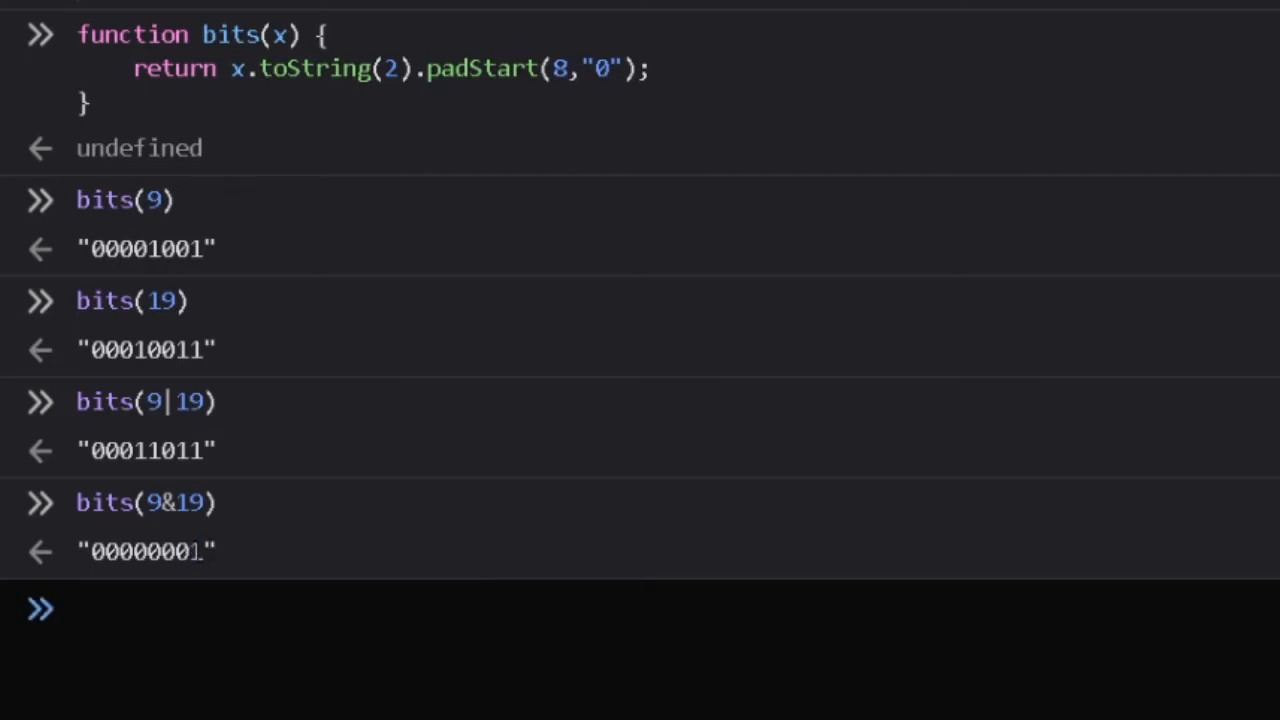
pyautogui.moveTo(195, 235)
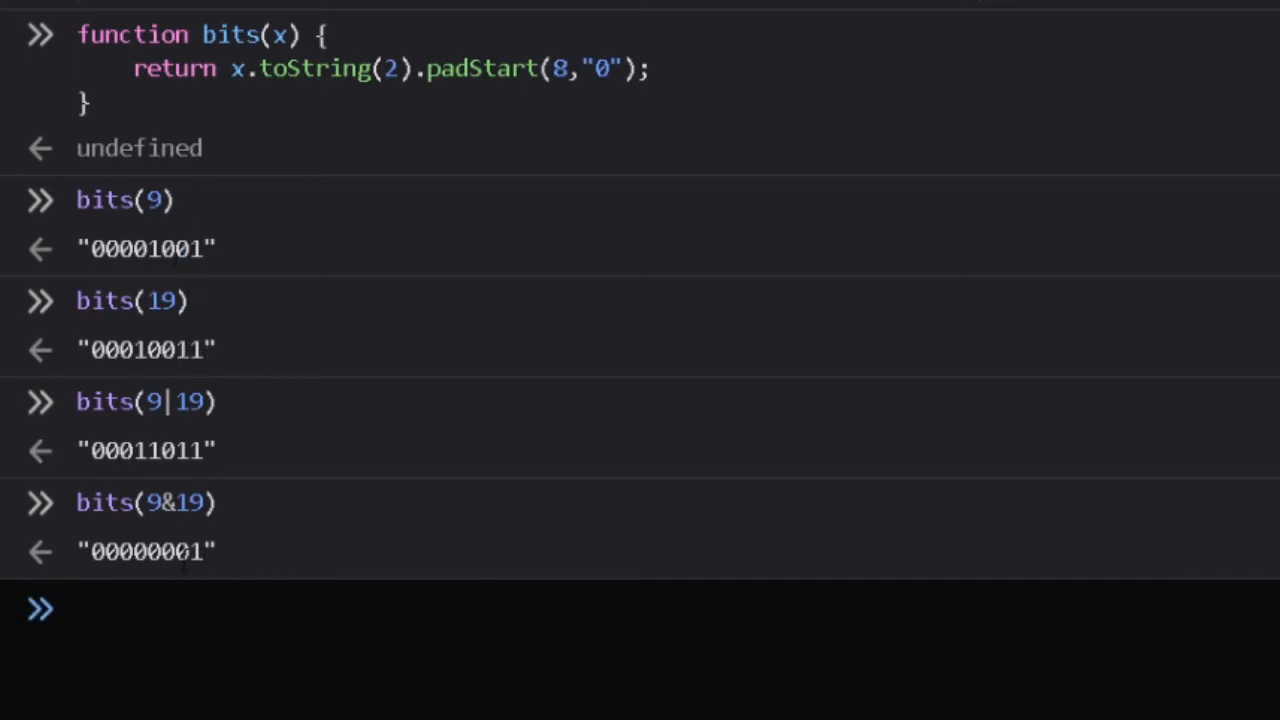
pyautogui.moveTo(165, 335)
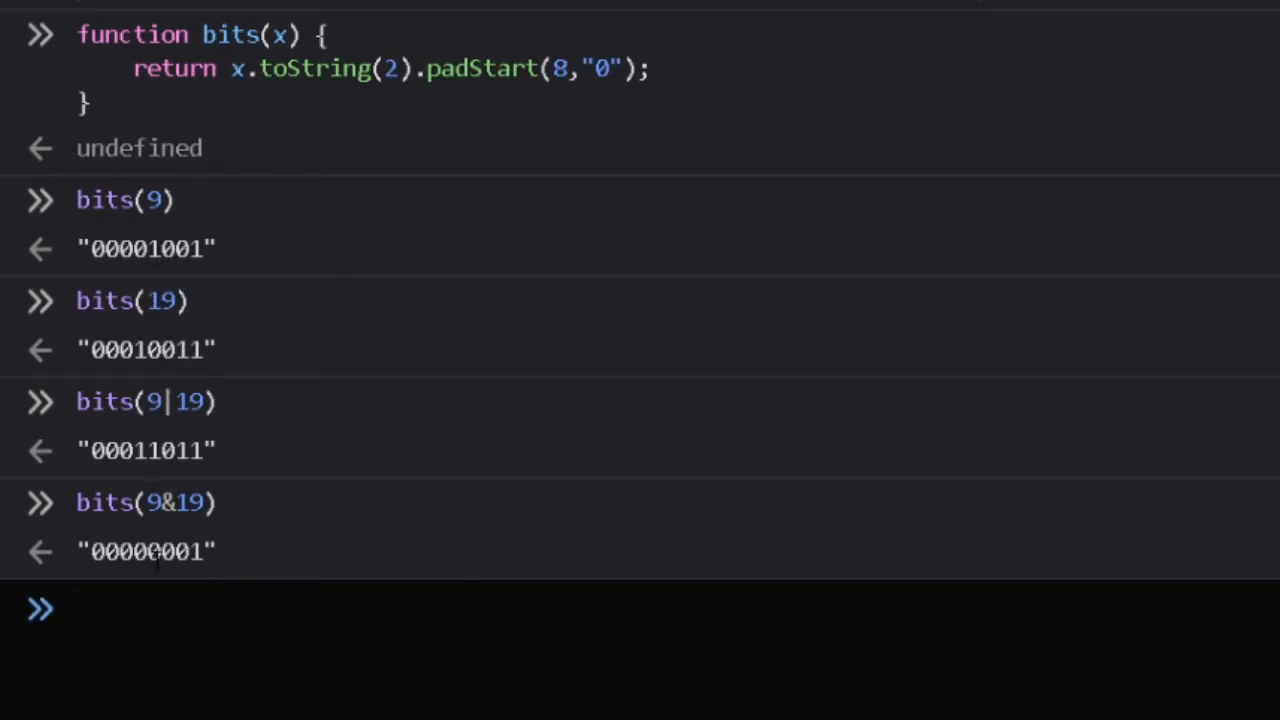
pyautogui.moveTo(290, 97)
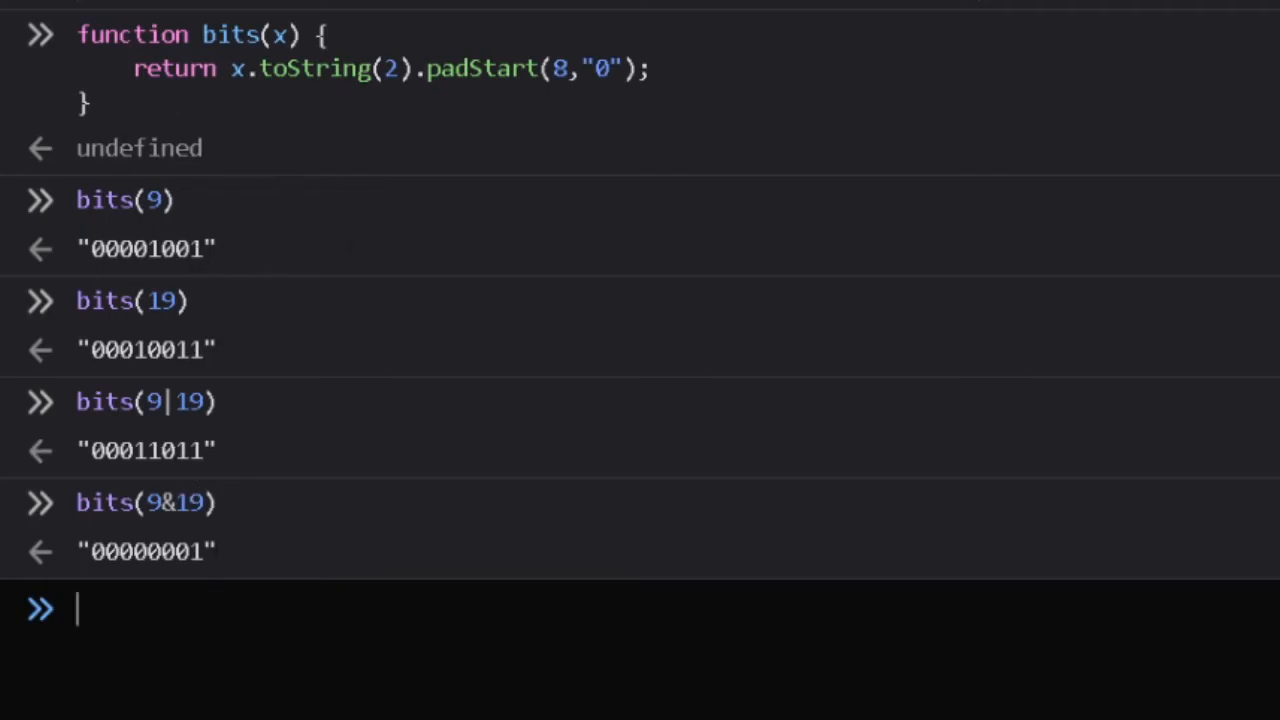
pyautogui.moveTo(420, 285)
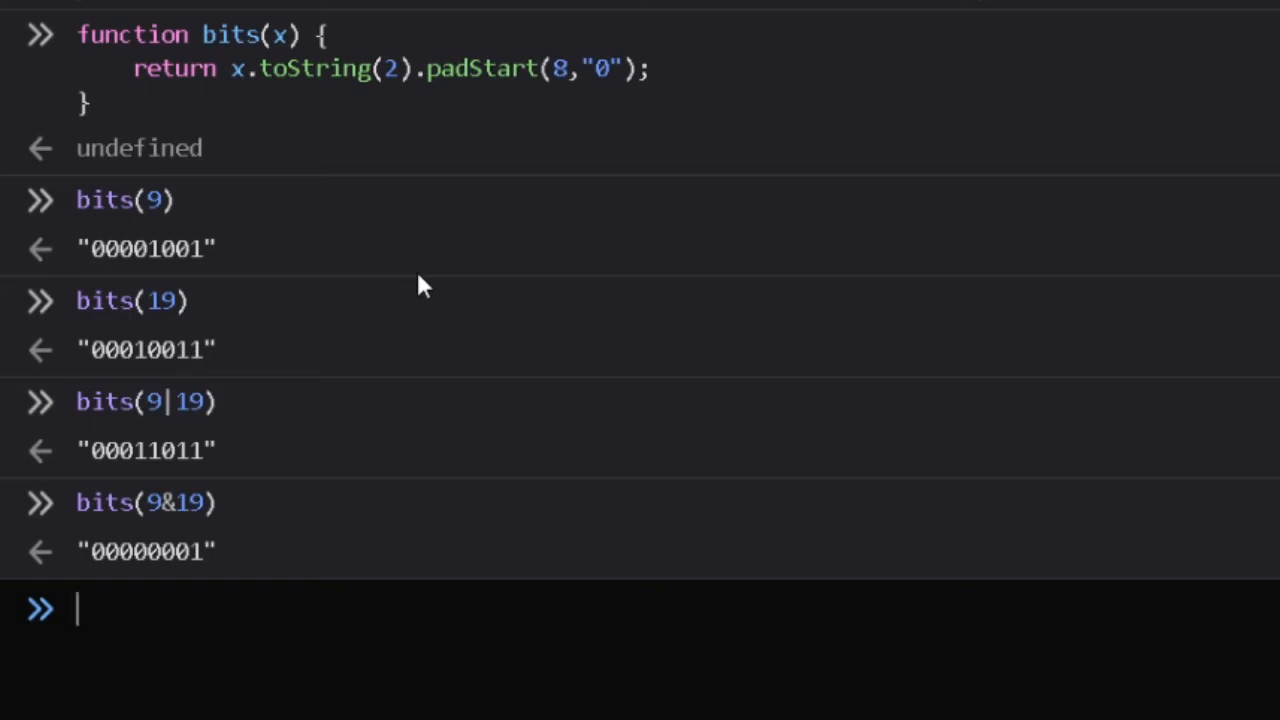
# - Evaluate bits(9^19) for 00011010, then return to an empty prompt
pyautogui.write('bits(9^19)')
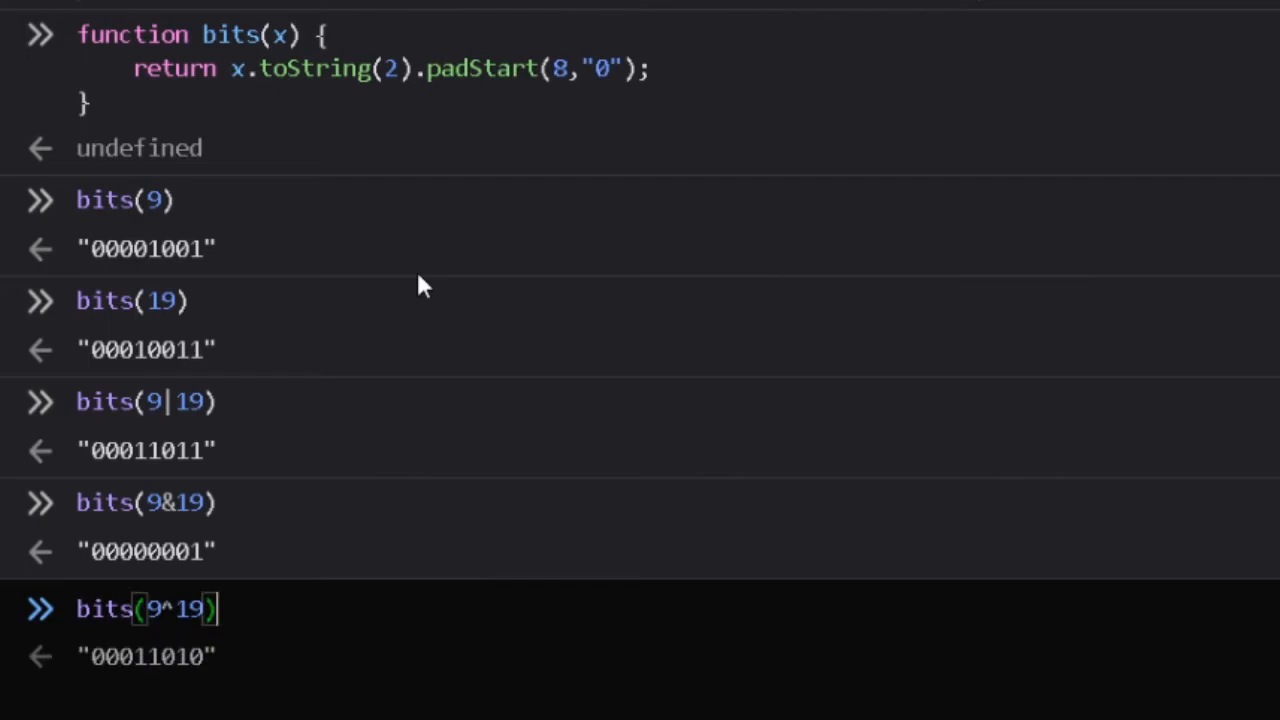
pyautogui.scroll(-3)
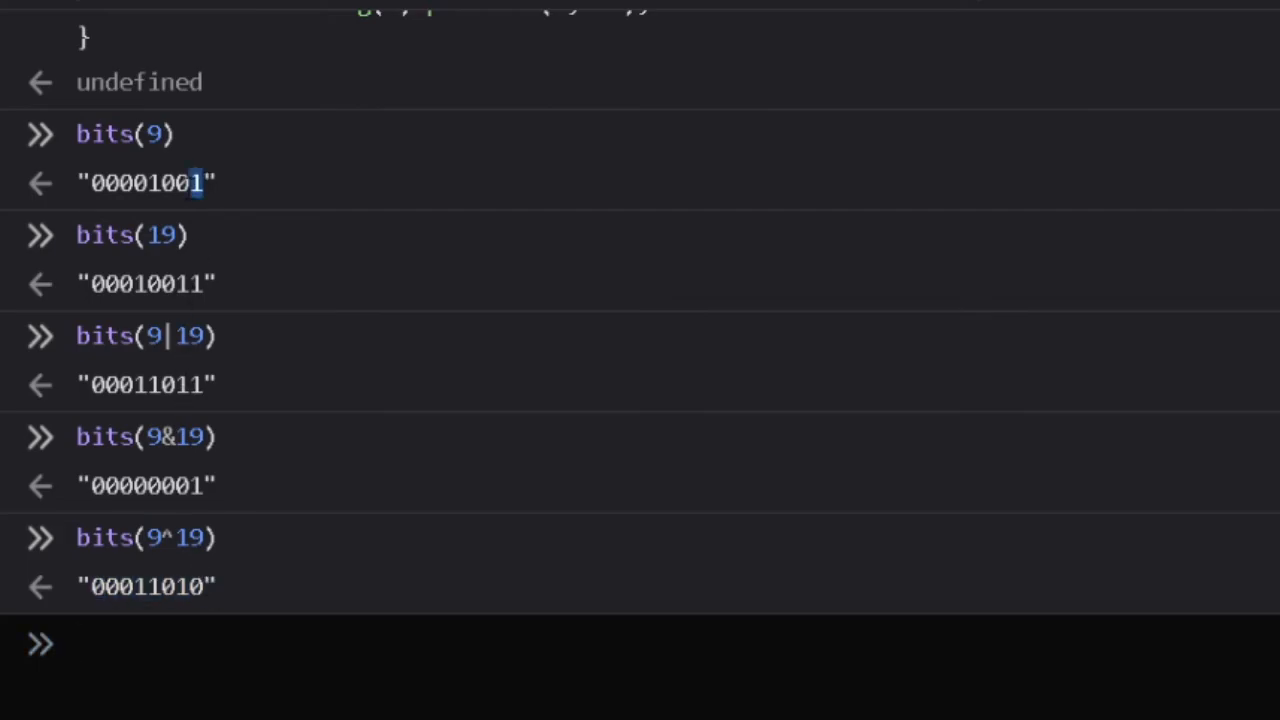
pyautogui.click(75, 643)
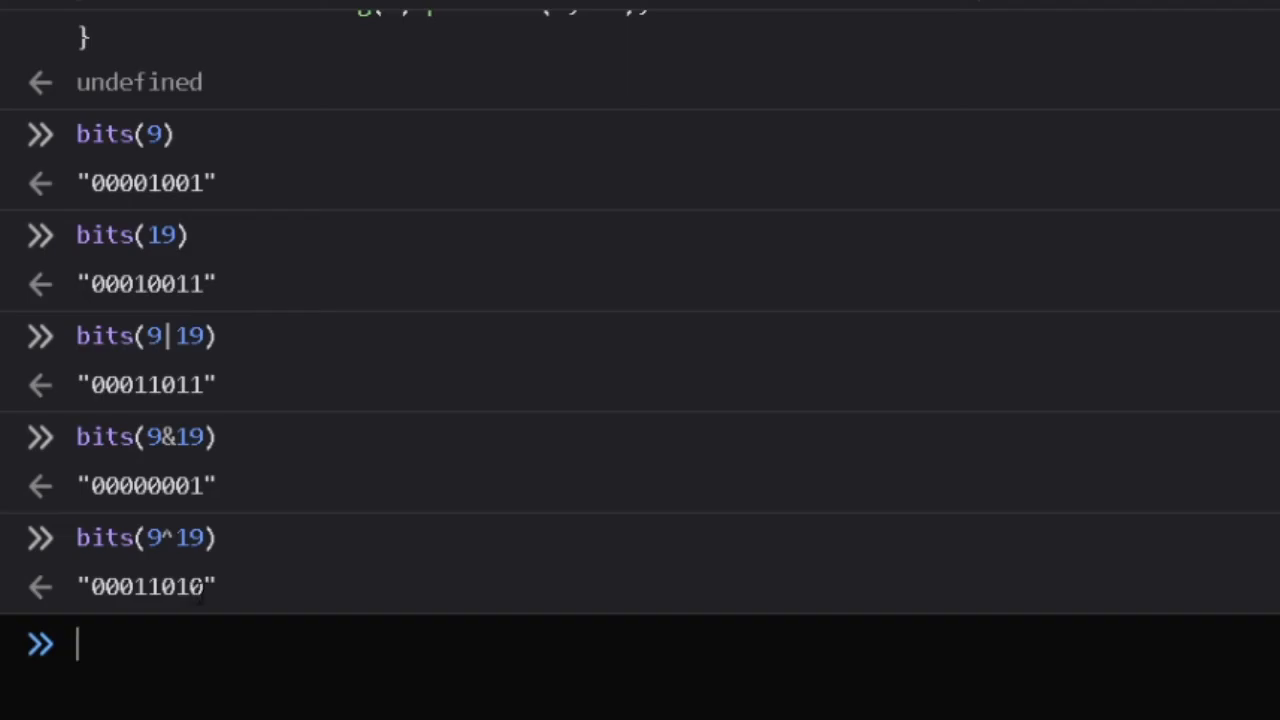